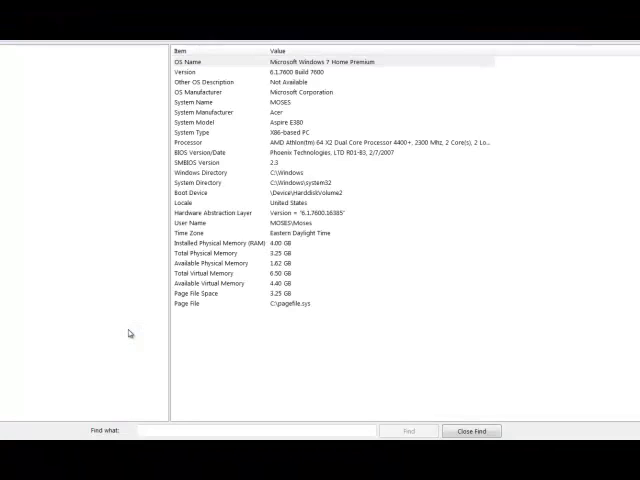
# - Close Windows System Information to reveal SlimCleaner's cleaning categories
pyautogui.click(471, 430)
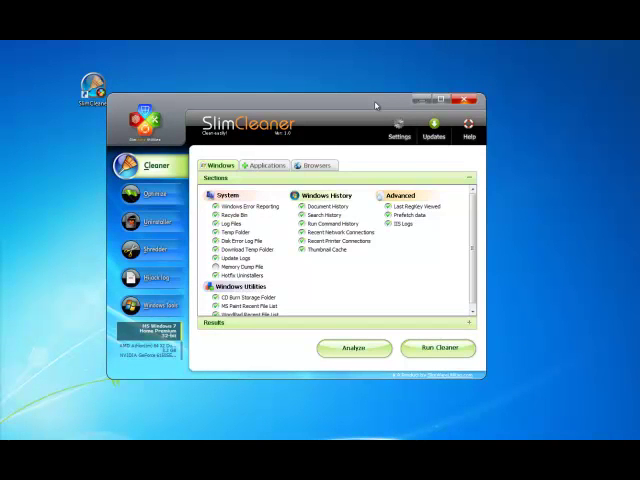
# - Show the Cleaner's Applications list of multimedia, productivity, internet and utility programs
pyautogui.click(155, 165)
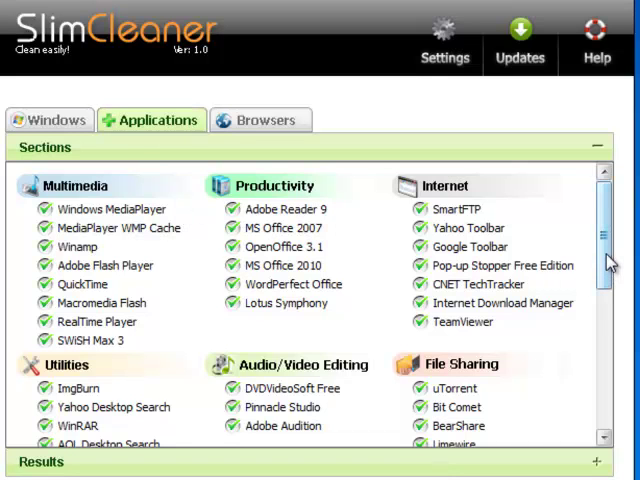
# - Review the Applications entries, then display the Browsers cleaning list
pyautogui.scroll(-3)
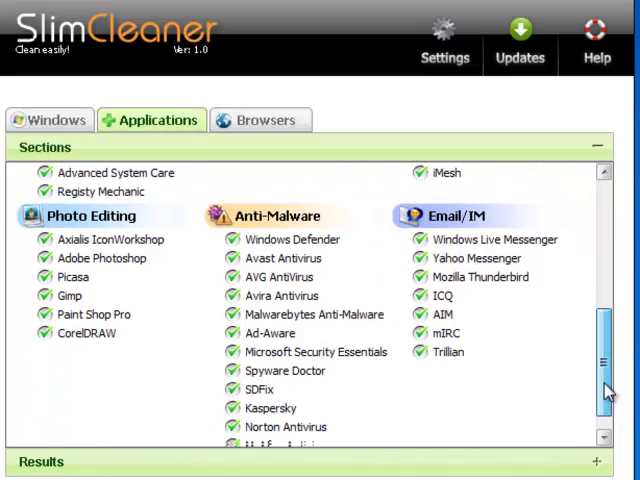
pyautogui.scroll(-3)
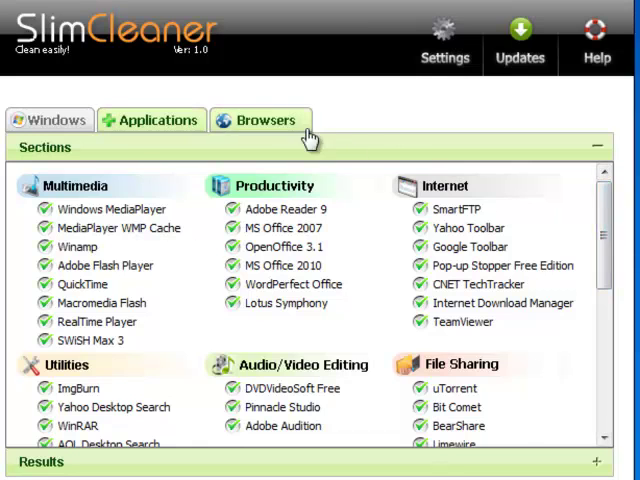
pyautogui.click(260, 119)
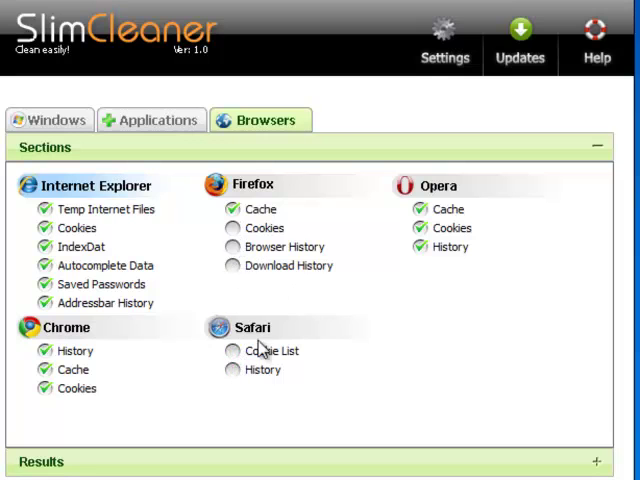
# - Tick Firefox's Cache, Cookies, Browser History and Download History for cleaning
pyautogui.click(231, 265)
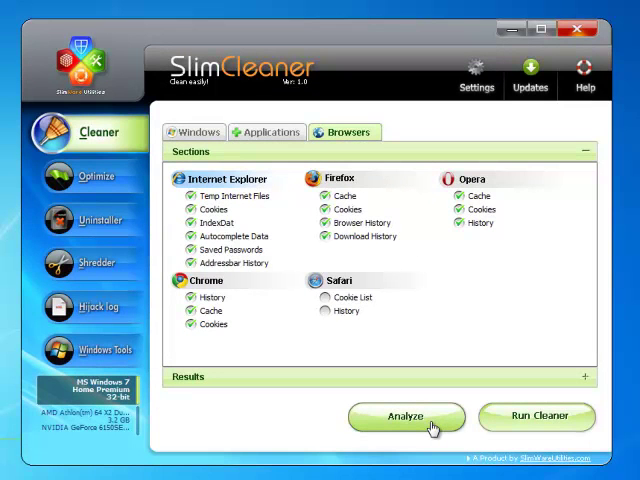
pyautogui.moveTo(425, 317)
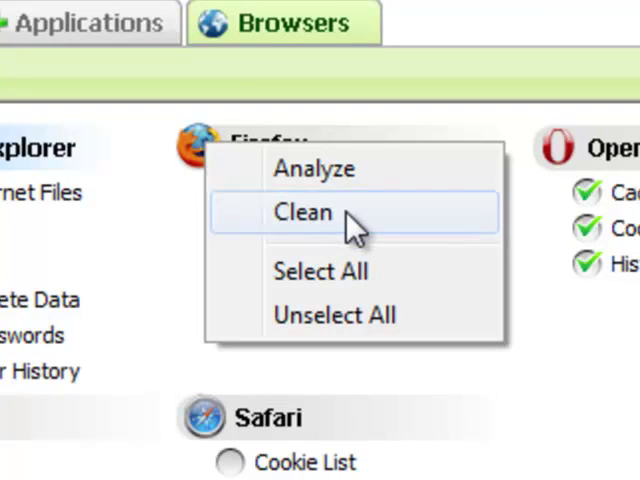
pyautogui.moveTo(365, 225)
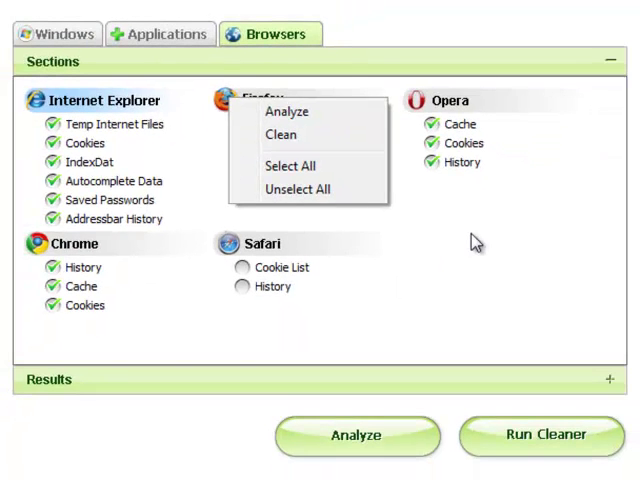
pyautogui.click(291, 165)
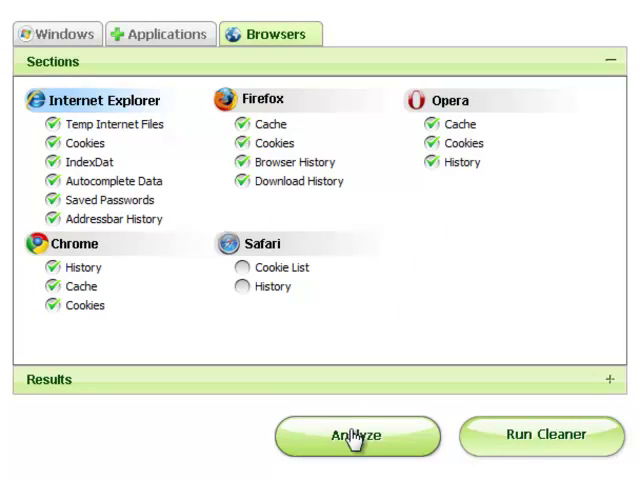
pyautogui.click(357, 436)
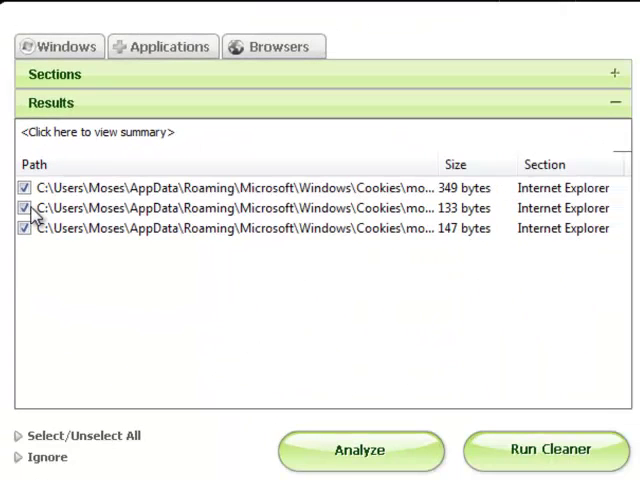
pyautogui.moveTo(170, 300)
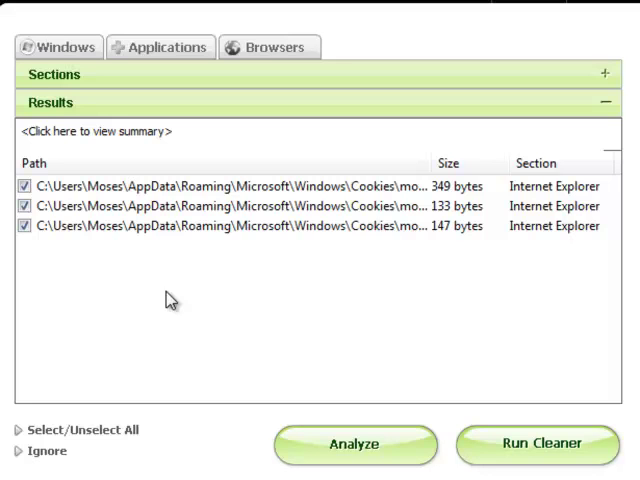
# - Uncheck the three Internet Explorer cookie files, including the 133-byte one, in Results
pyautogui.click(24, 206)
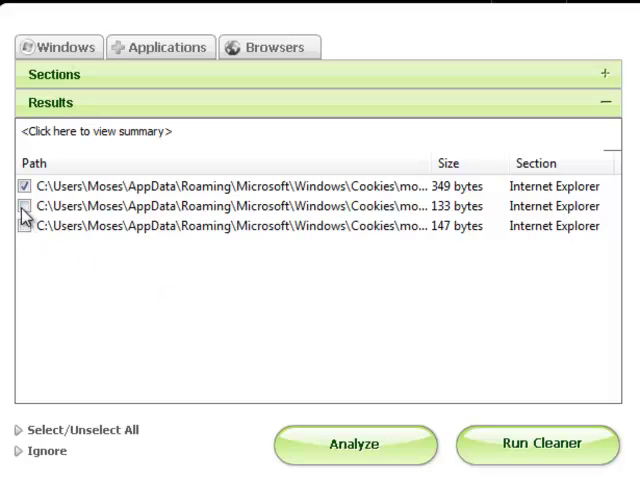
pyautogui.click(24, 206)
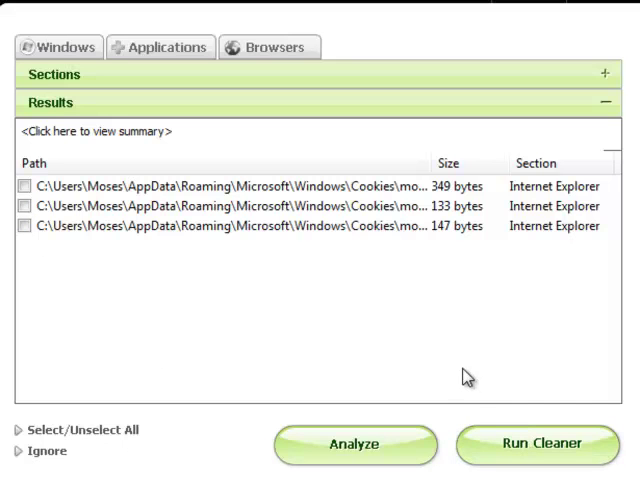
pyautogui.moveTo(267, 258)
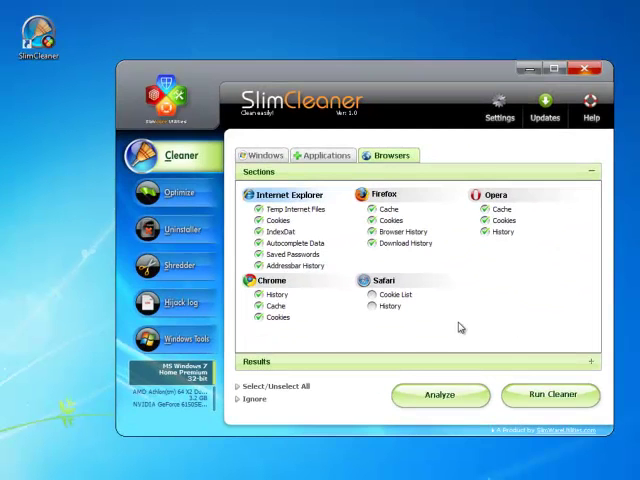
# - Untick all Internet Explorer items and run the cleaner to reach its deletion warning
pyautogui.click(262, 209)
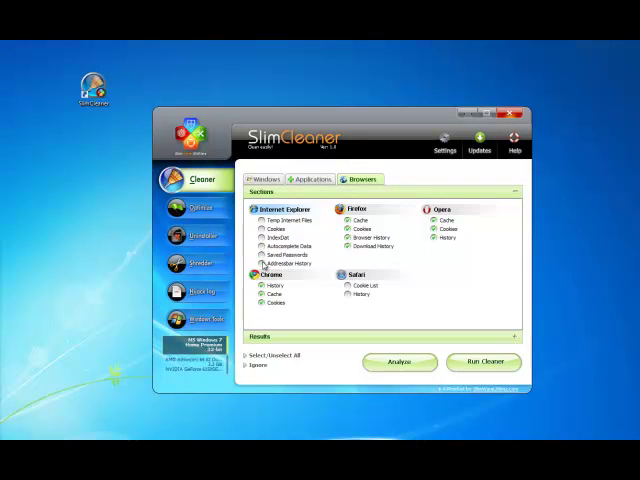
pyautogui.moveTo(483, 362)
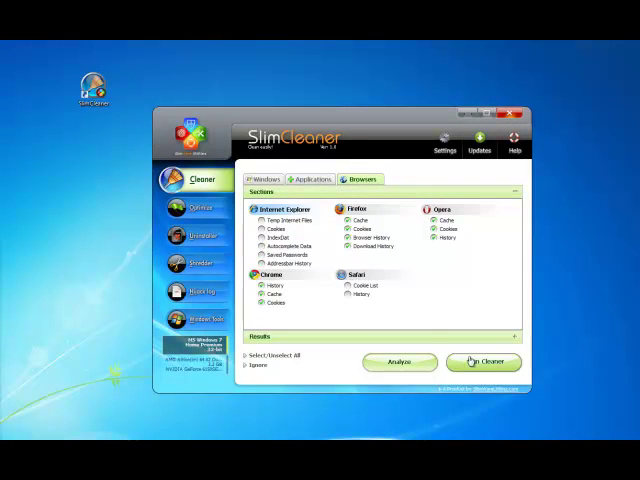
pyautogui.click(483, 362)
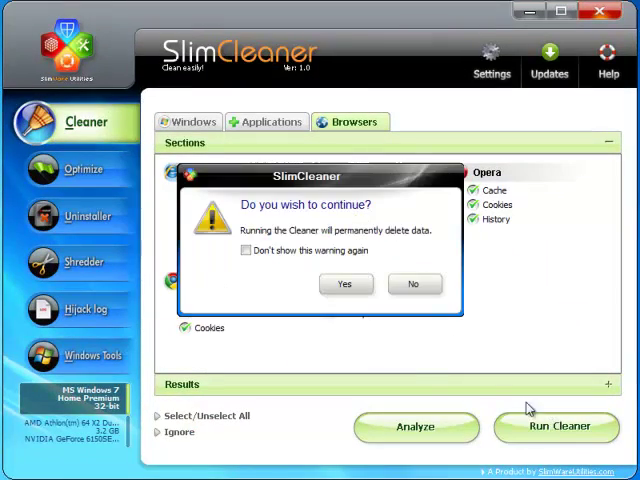